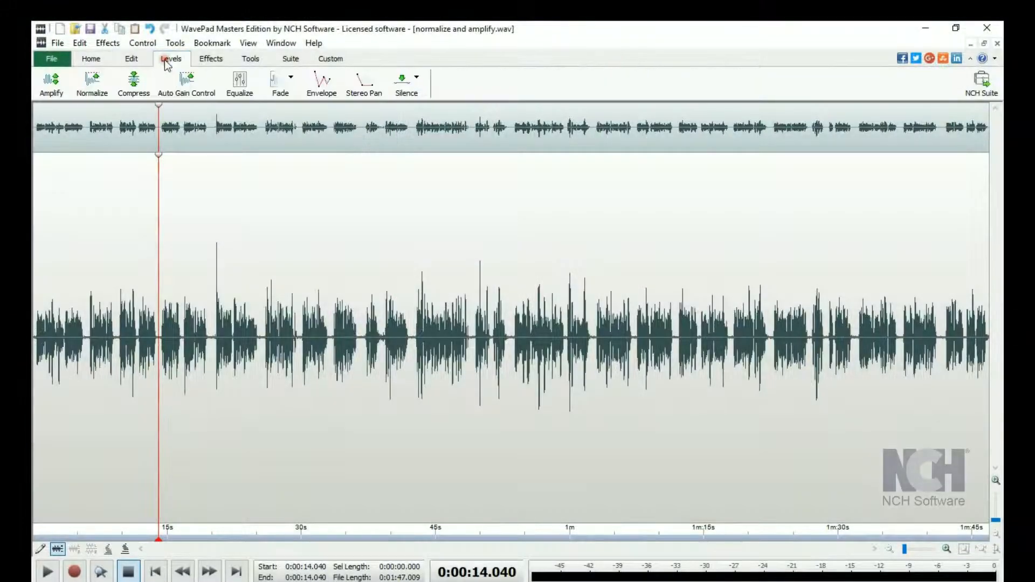
# Show the Levels volume tools with the 20–33.7 s stretch of audio selected
pyautogui.click(51, 81)
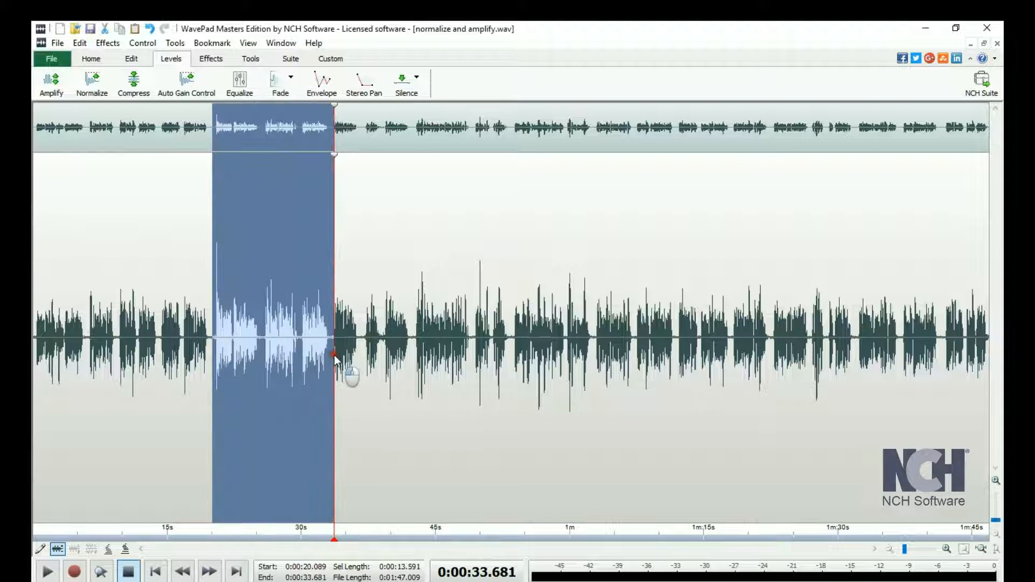
# Bring up Amplify for the selection and set the gain to 200%
pyautogui.click(49, 81)
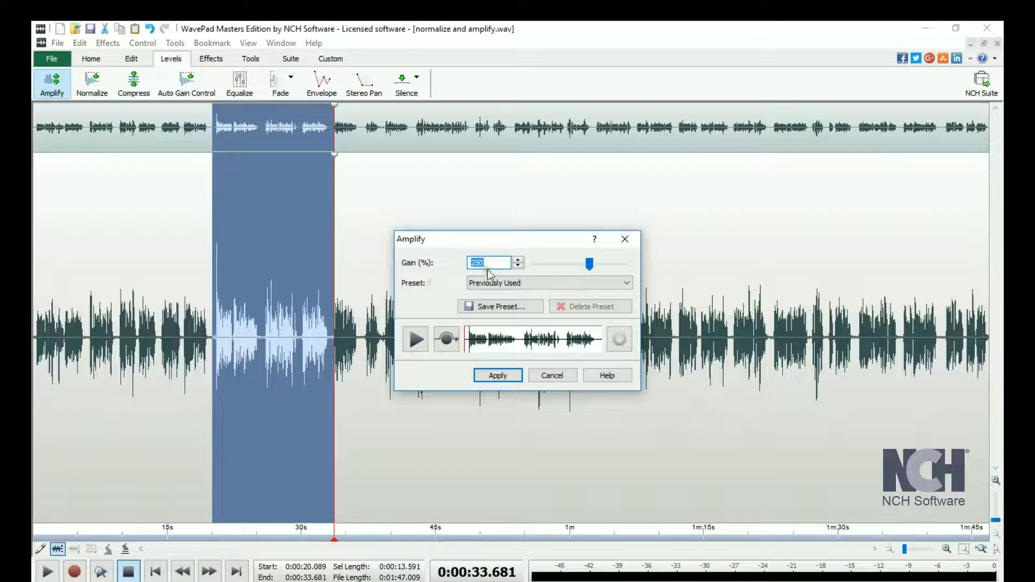
pyautogui.moveTo(590, 264); pyautogui.dragTo(584, 264)
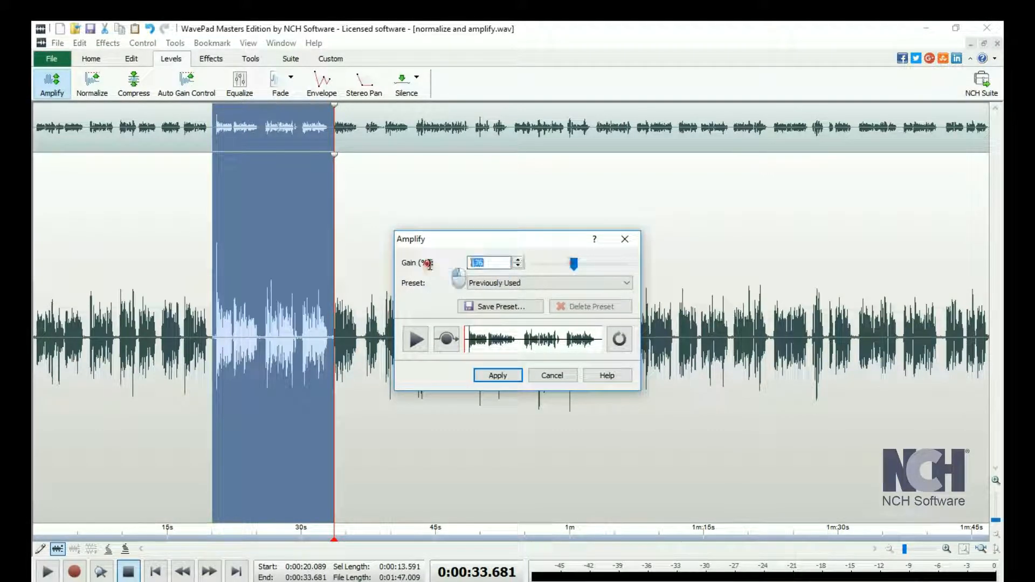
pyautogui.write('50')
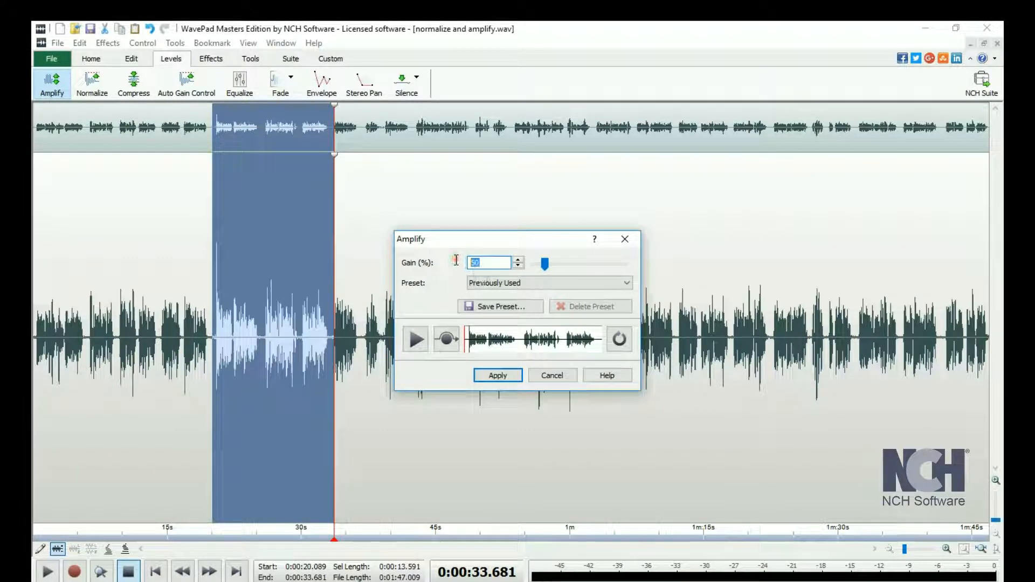
pyautogui.write('200')
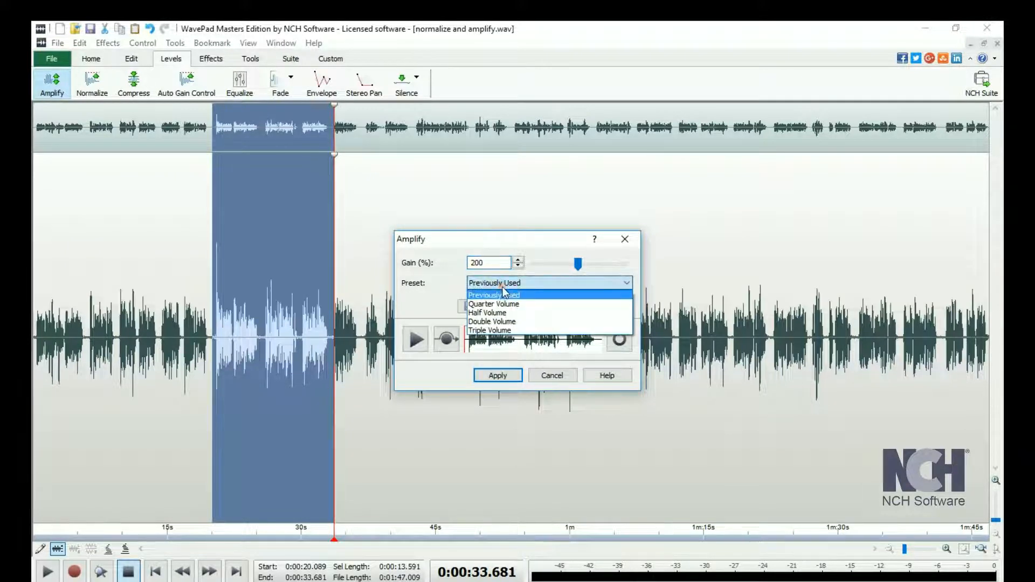
# Apply the Double Volume preset to the selection after previewing it
pyautogui.click(491, 321)
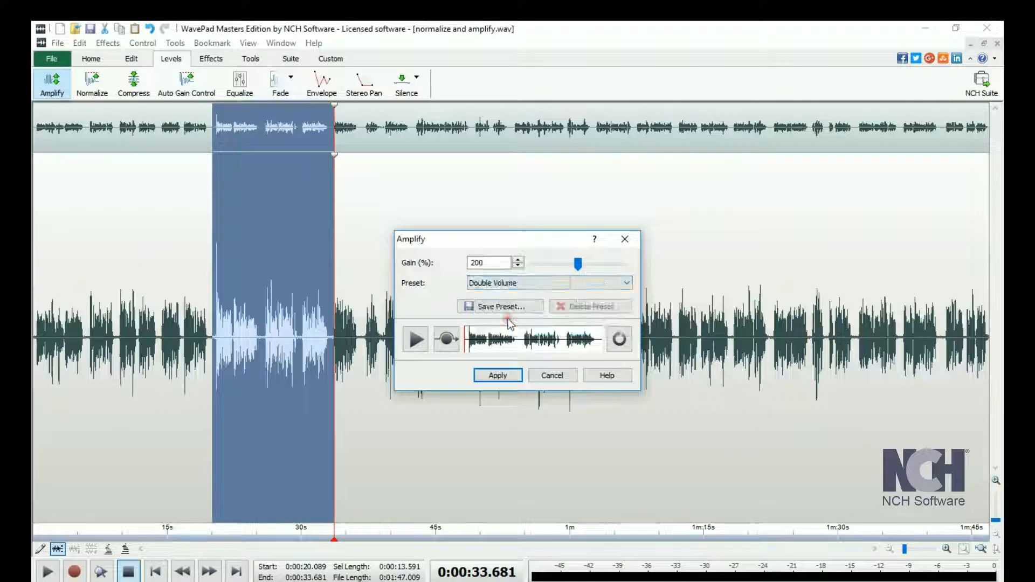
pyautogui.click(415, 338)
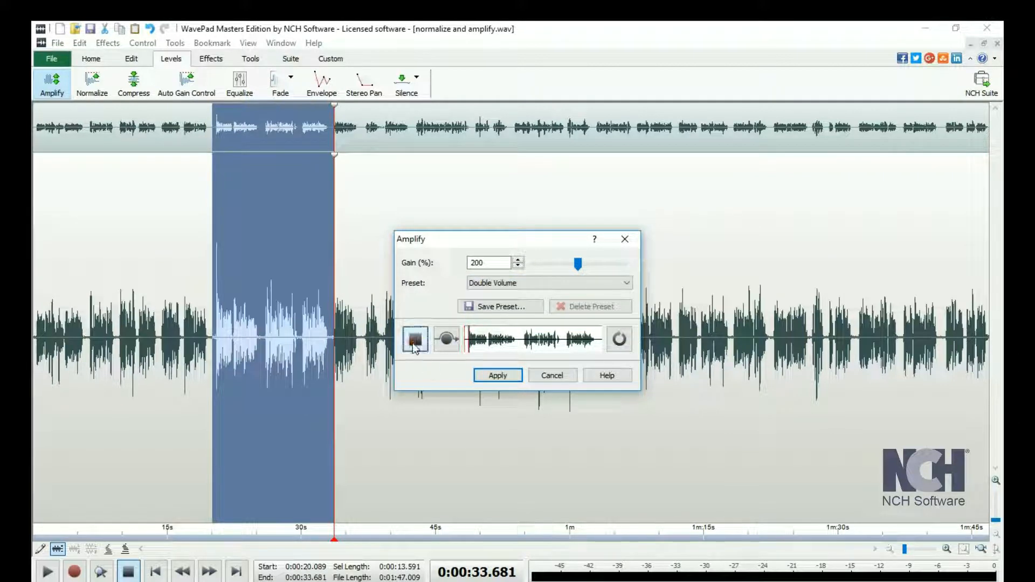
pyautogui.click(446, 338)
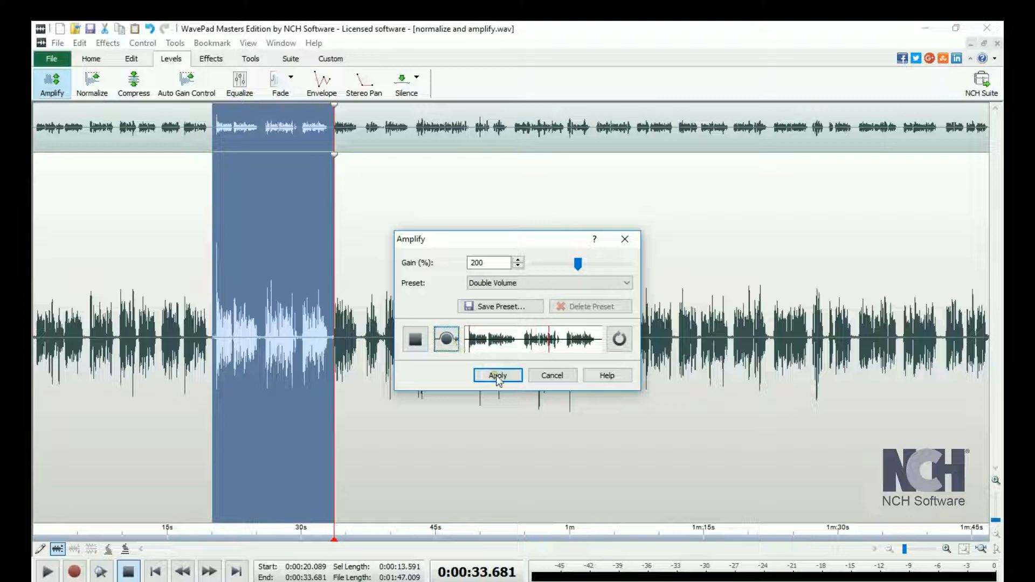
pyautogui.click(498, 375)
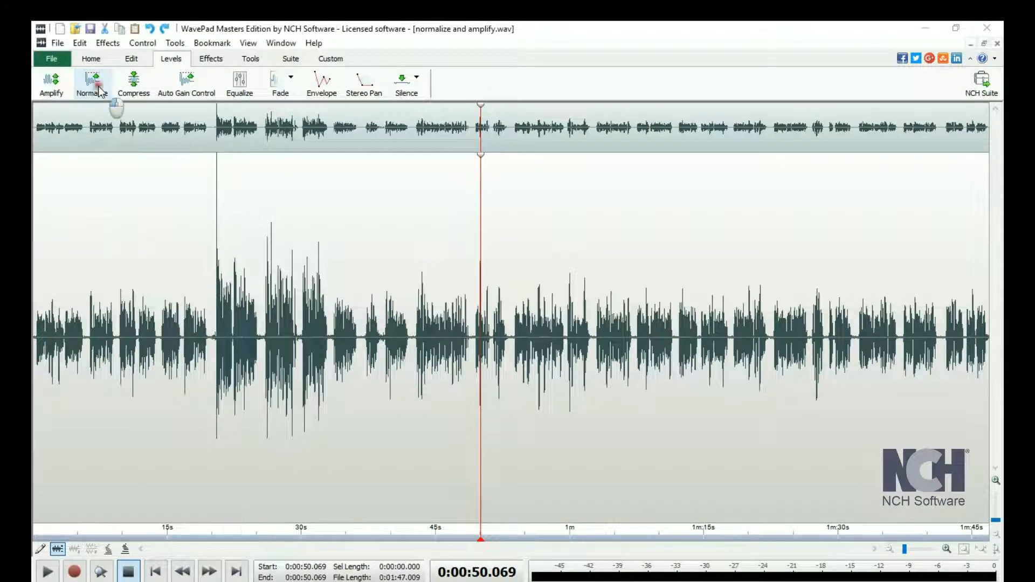
# Normalize the whole file to 31.623% (-10 dB) Average Loudness (RMS)
pyautogui.click(93, 81)
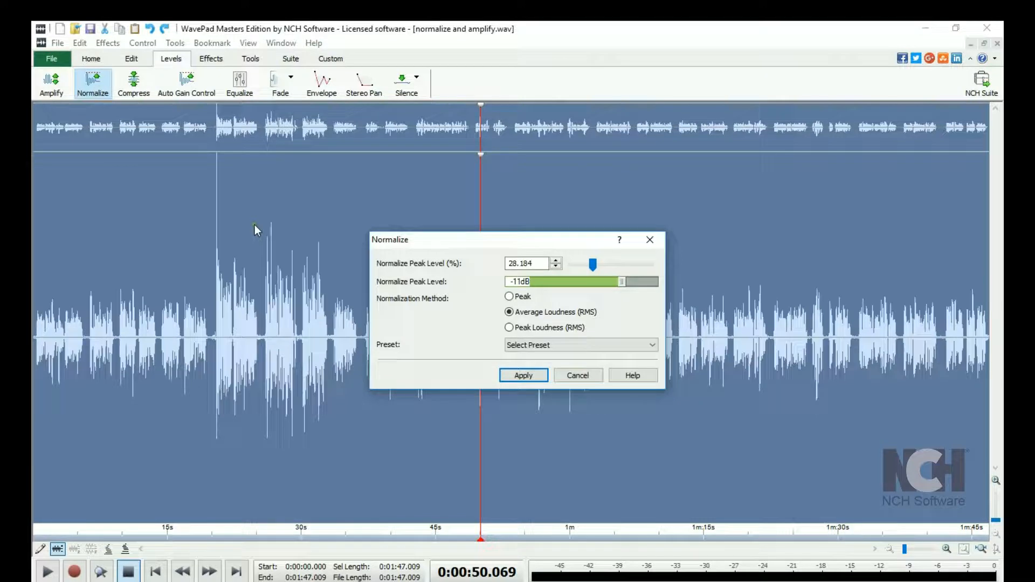
pyautogui.moveTo(376, 256)
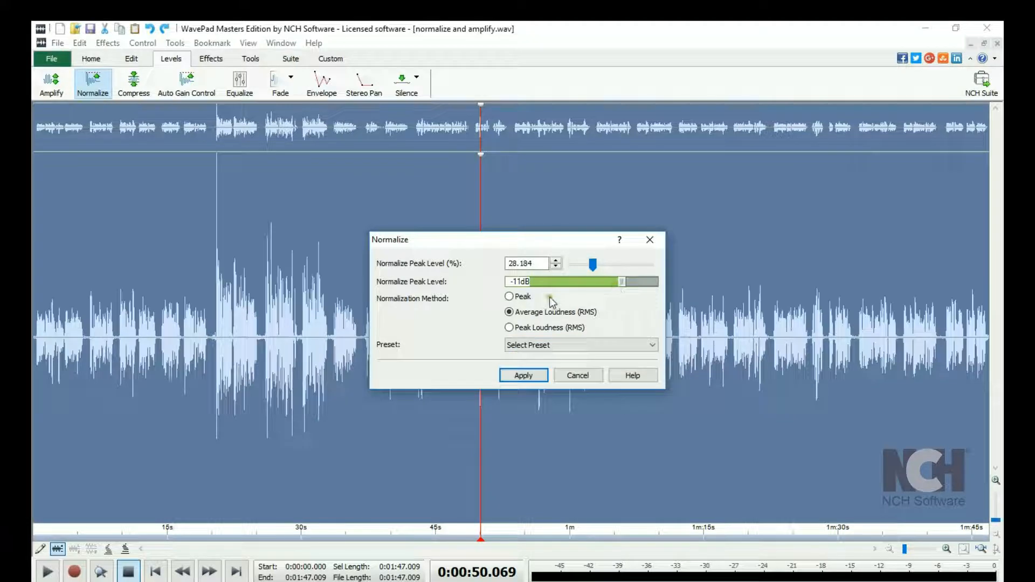
pyautogui.moveTo(620, 281); pyautogui.dragTo(631, 281)
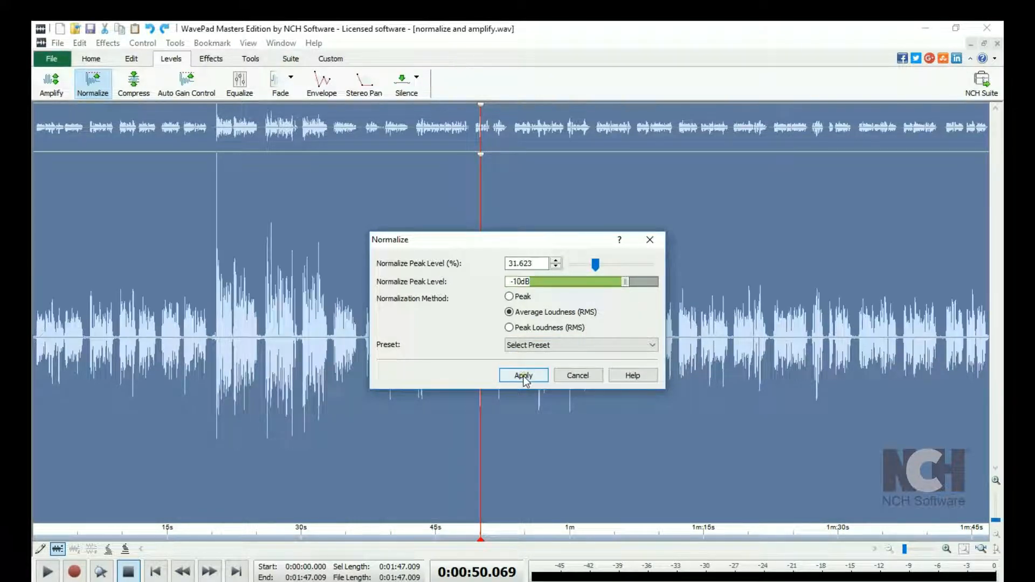
pyautogui.click(523, 375)
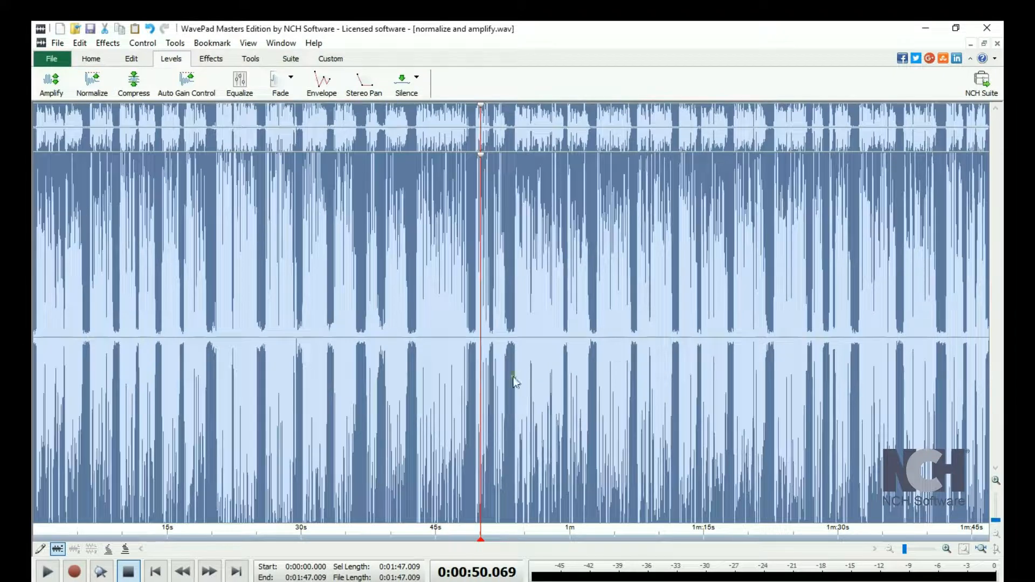
# Reopen Normalize and expand its Preset list of loudness and headroom options
pyautogui.click(93, 81)
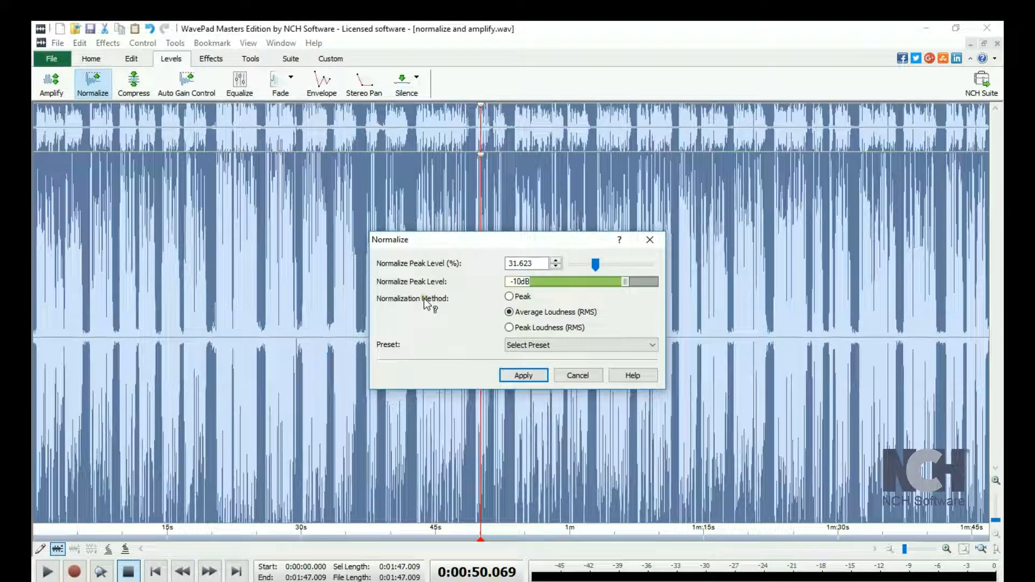
pyautogui.click(634, 375)
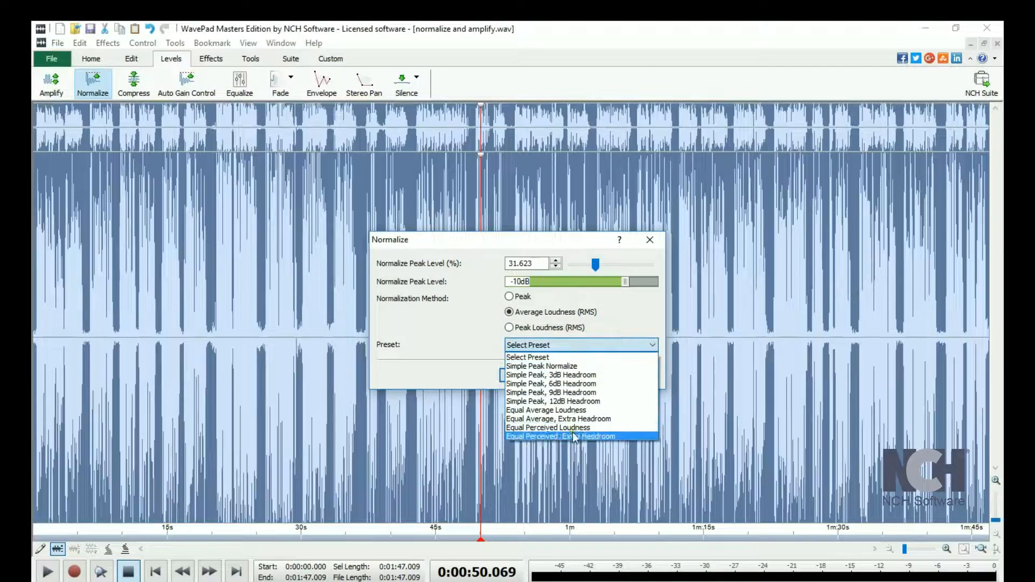
pyautogui.moveTo(568, 401)
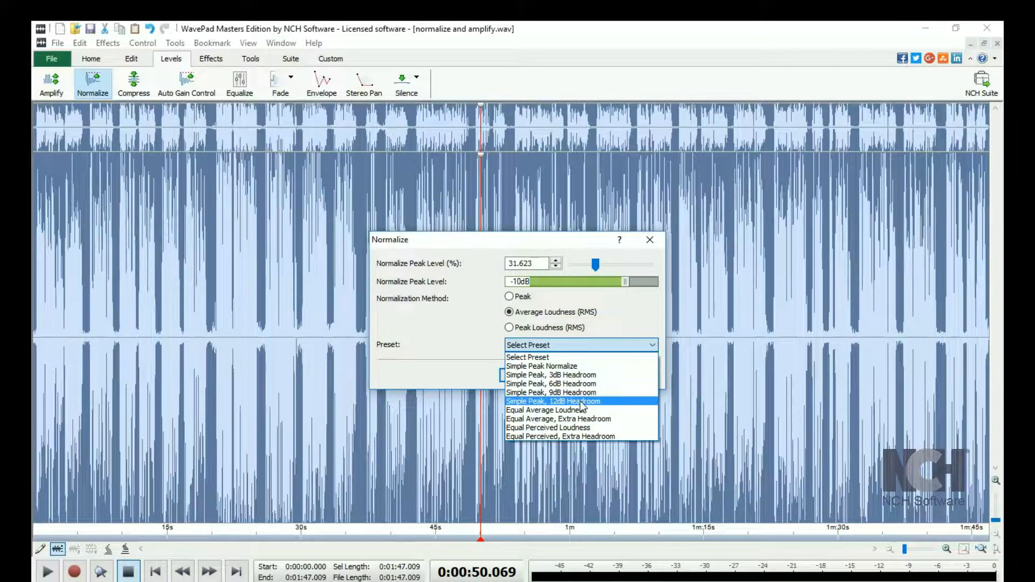